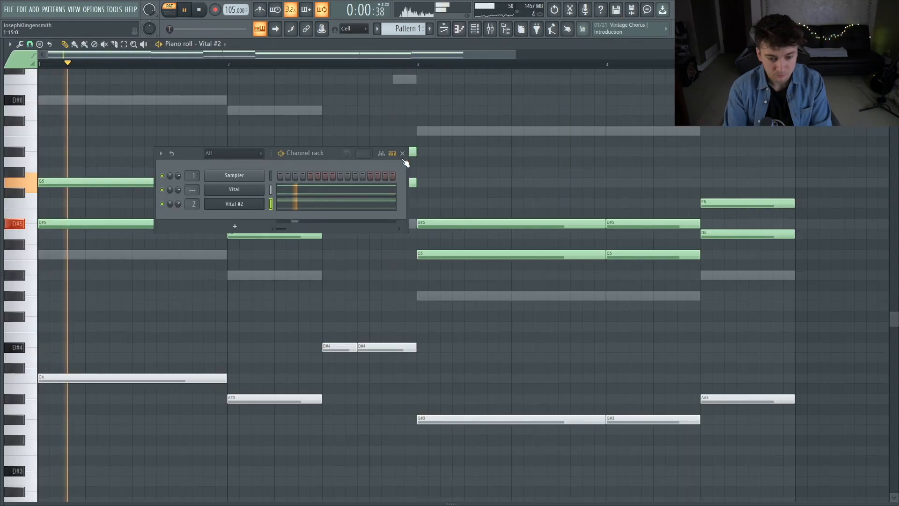
# Hide the Channel rack to get back to the Playlist
pyautogui.click(402, 153)
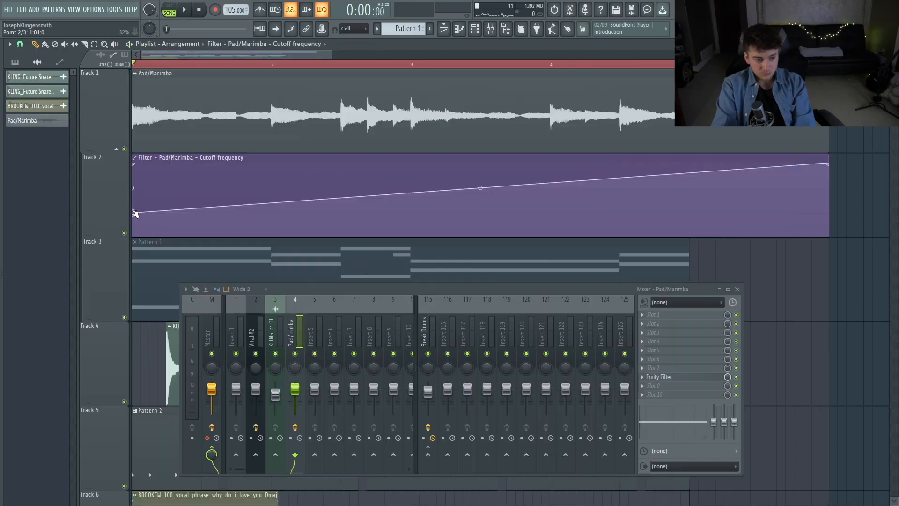
# Preview the intro, then load the Peaking only preset into Fruity Parametric EQ 2
pyautogui.click(184, 10)
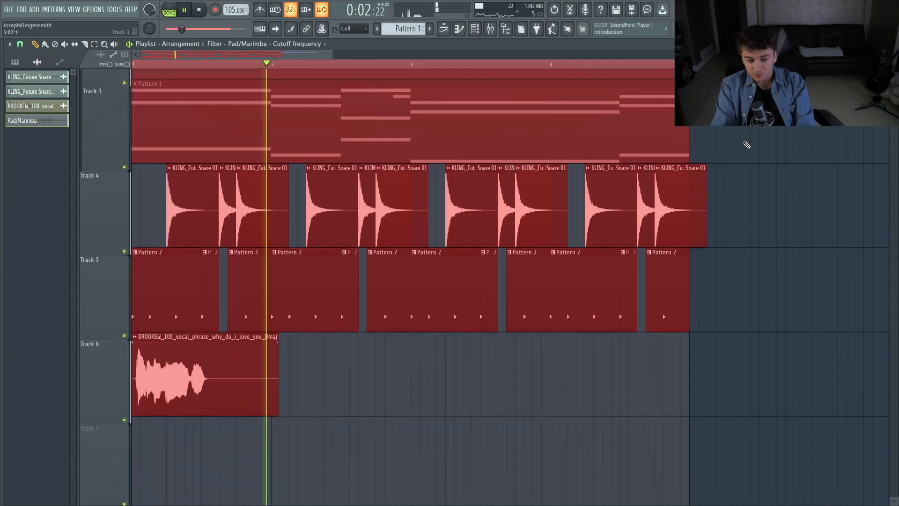
pyautogui.click(199, 10)
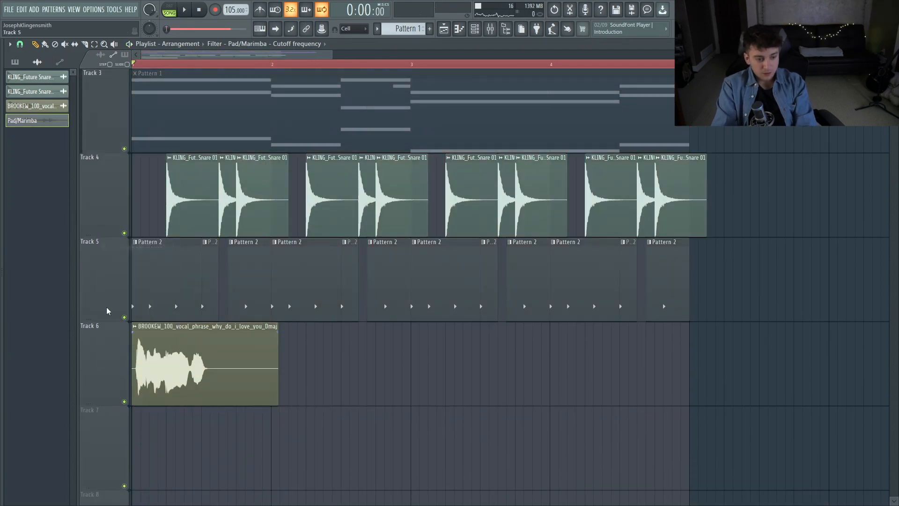
pyautogui.scroll(3)
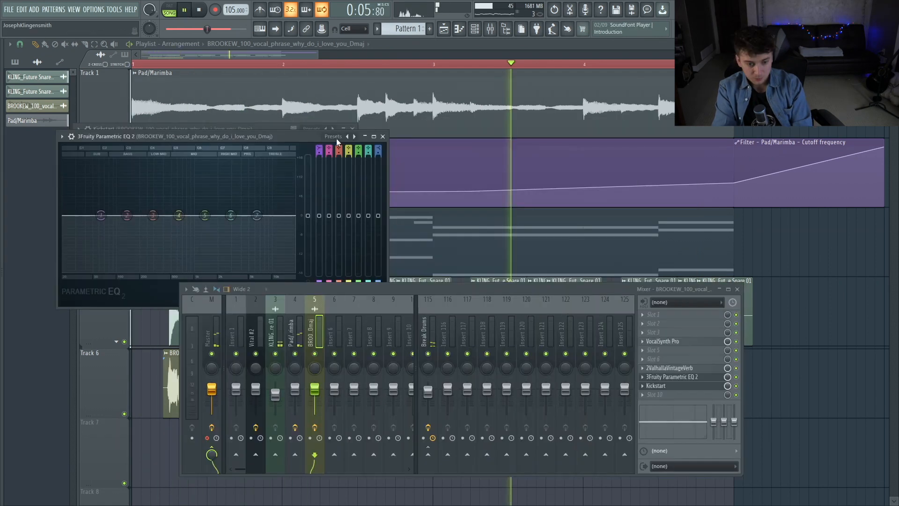
pyautogui.click(333, 135)
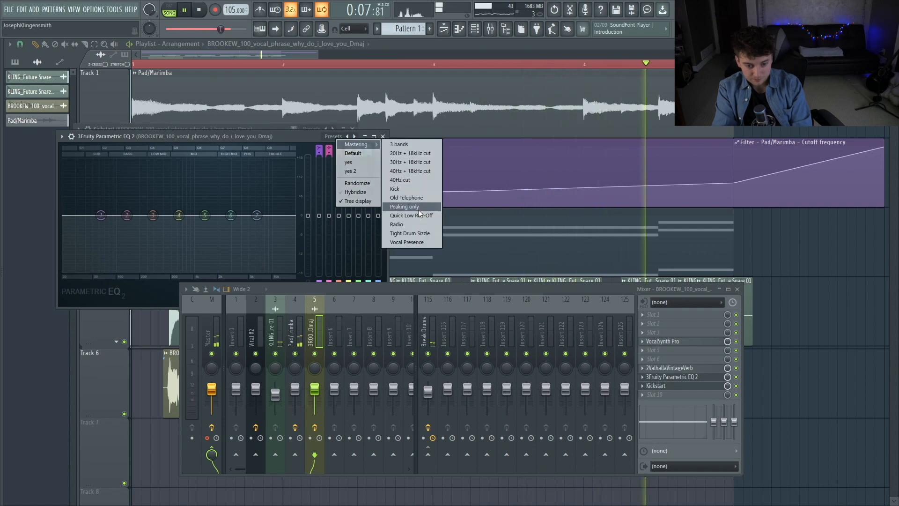
pyautogui.click(404, 206)
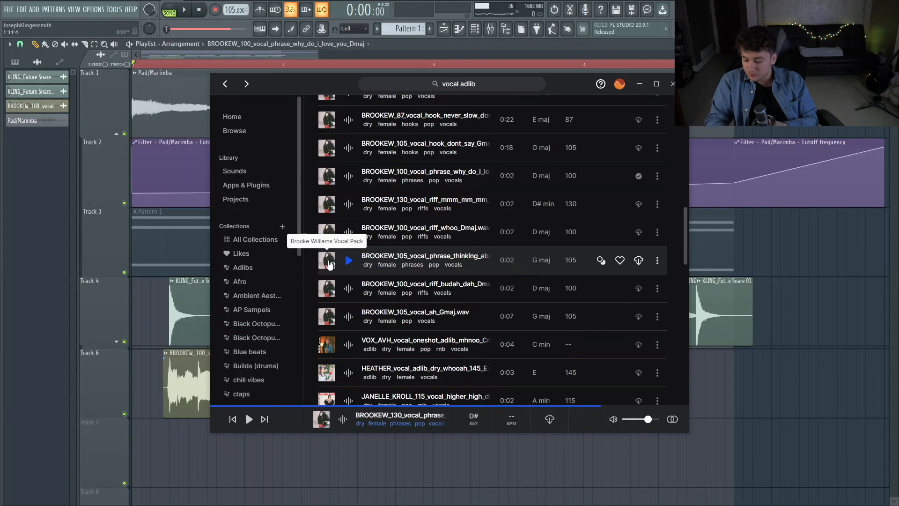
pyautogui.moveTo(402, 288)
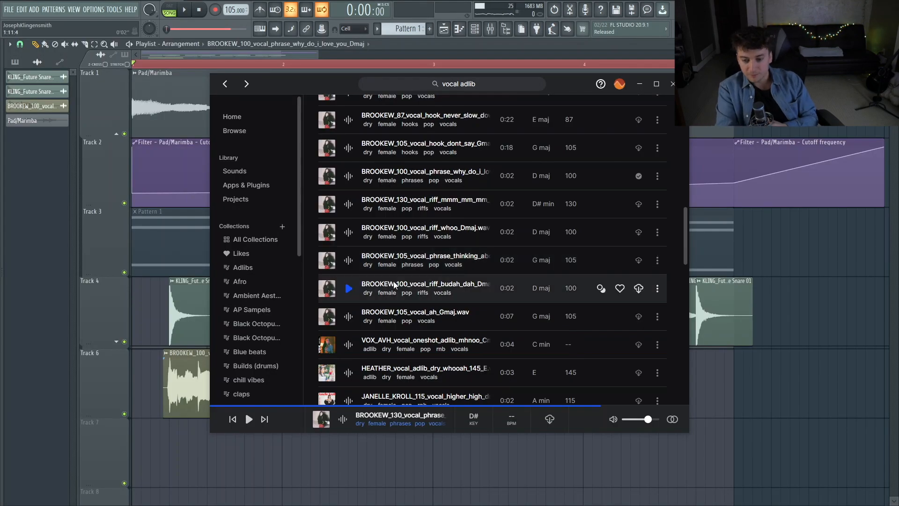
pyautogui.moveTo(394, 279)
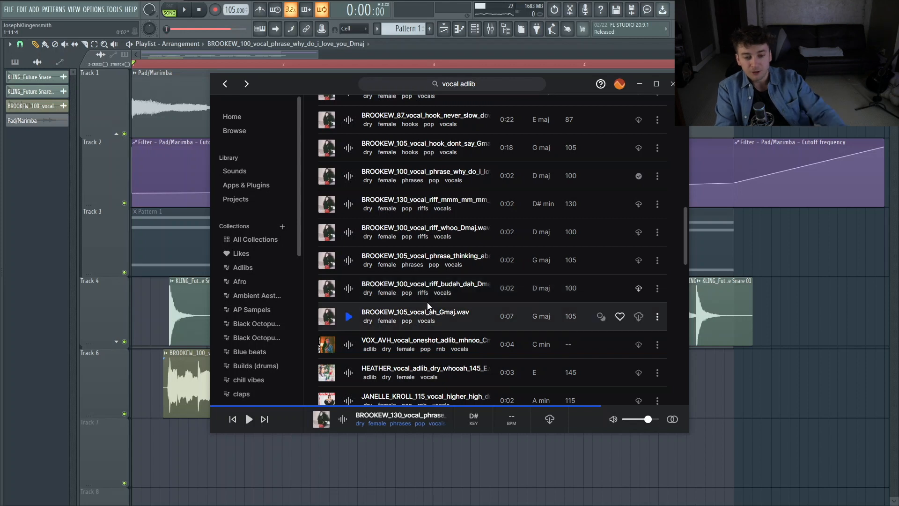
pyautogui.moveTo(326, 232)
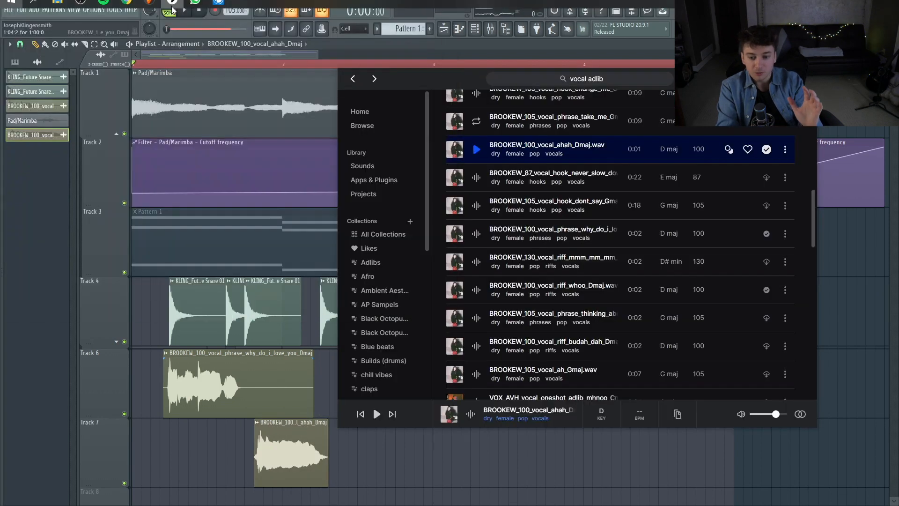
pyautogui.moveTo(721, 329)
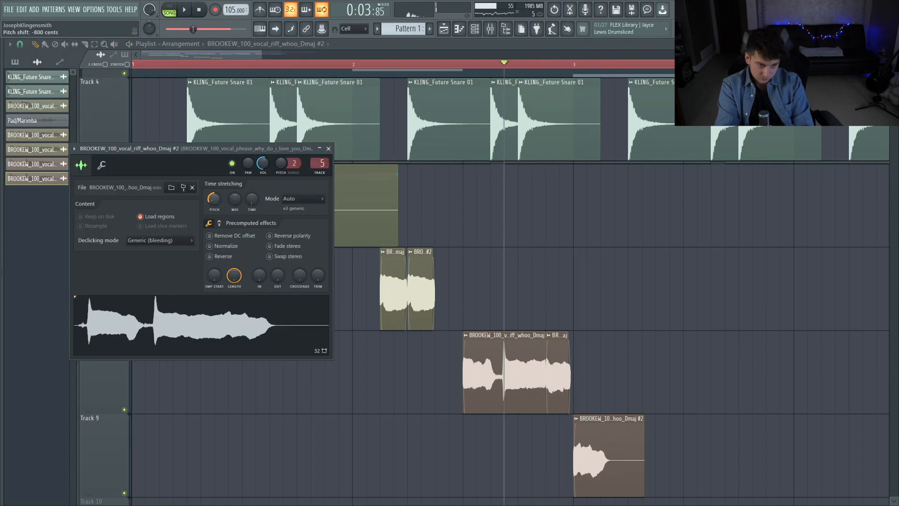
# Pitch the whoo vocal riff copy #2 down to -800 cents
pyautogui.click(184, 10)
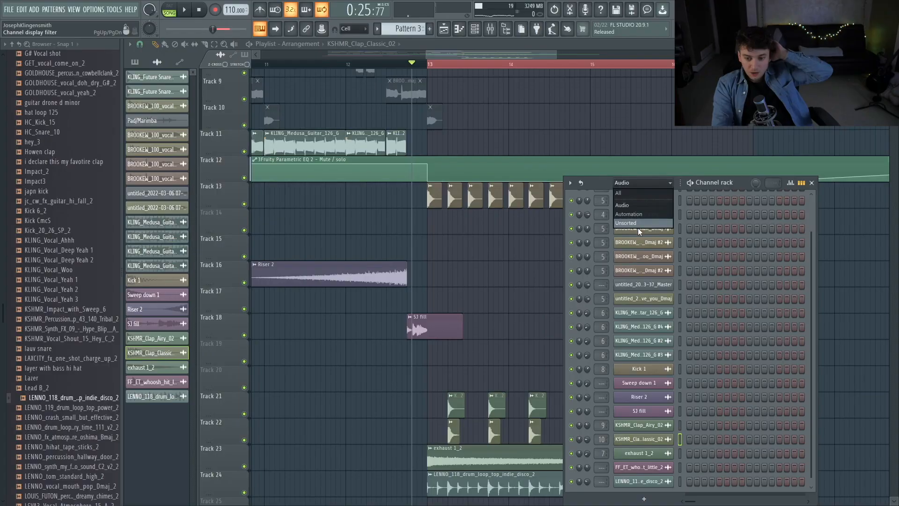
# Filter channels to Unsorted, open Vital #3 and adjust its channel volume
pyautogui.click(625, 223)
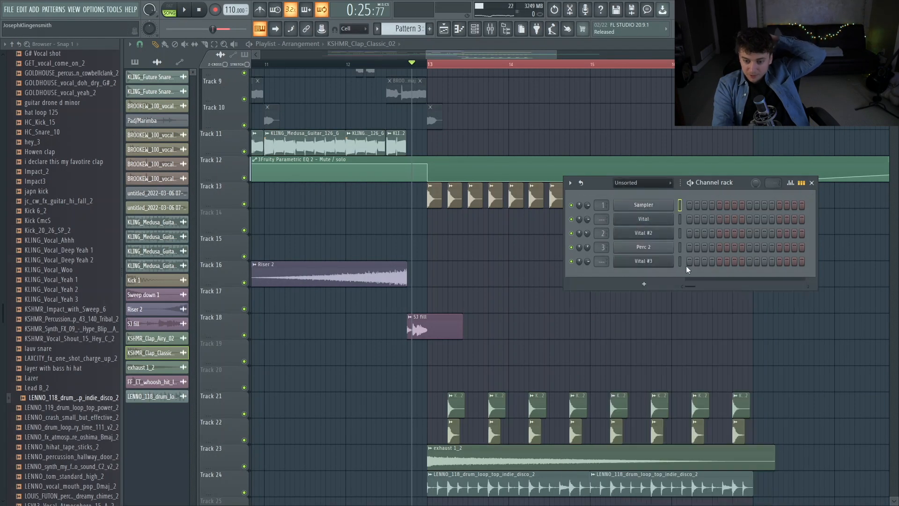
pyautogui.click(643, 261)
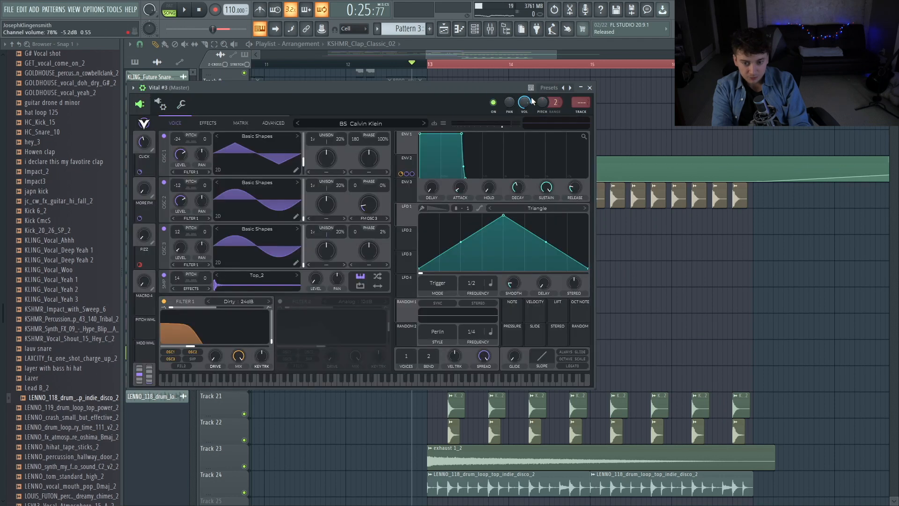
pyautogui.click(355, 378)
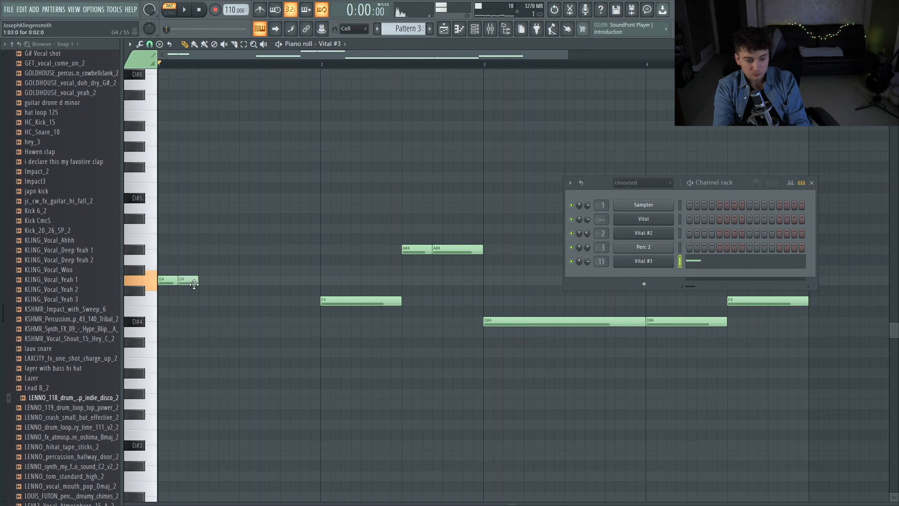
# Draw short repeated G4, F4, A#4 and D#4 notes in the Vital #3 piano roll
pyautogui.click(184, 10)
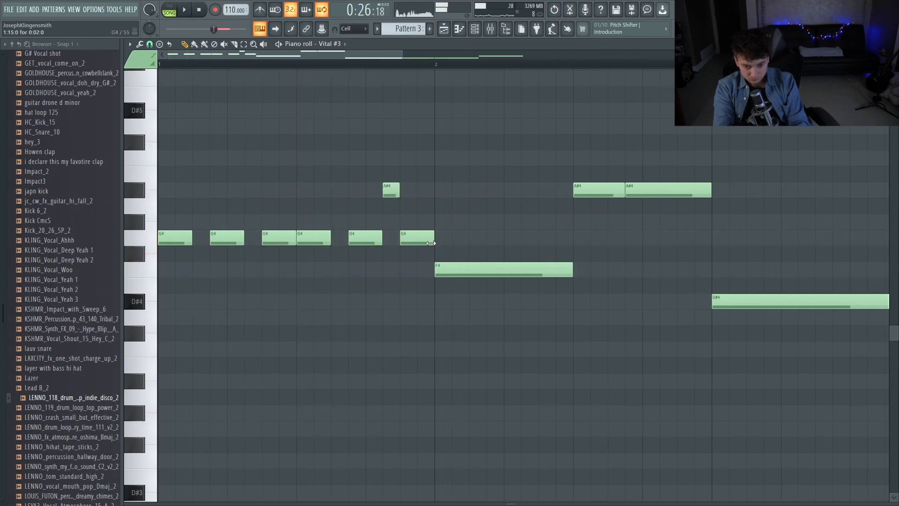
pyautogui.click(183, 9)
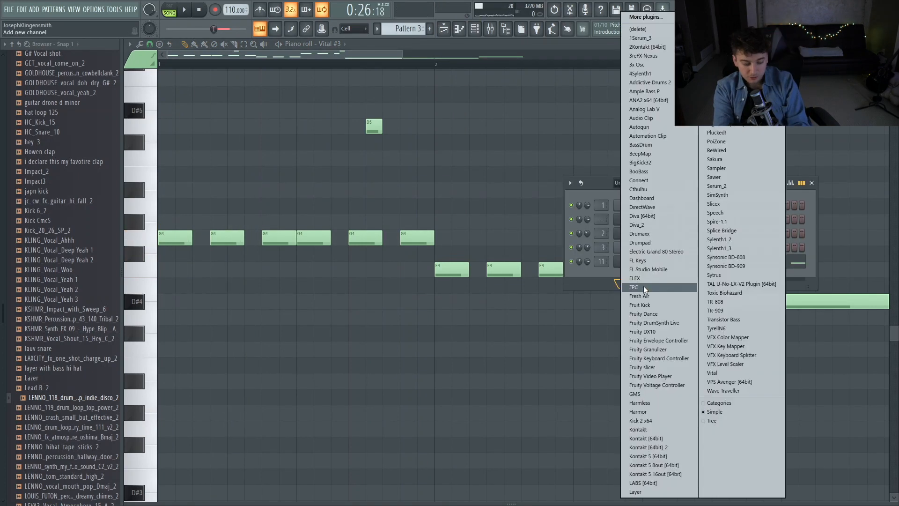
pyautogui.click(712, 372)
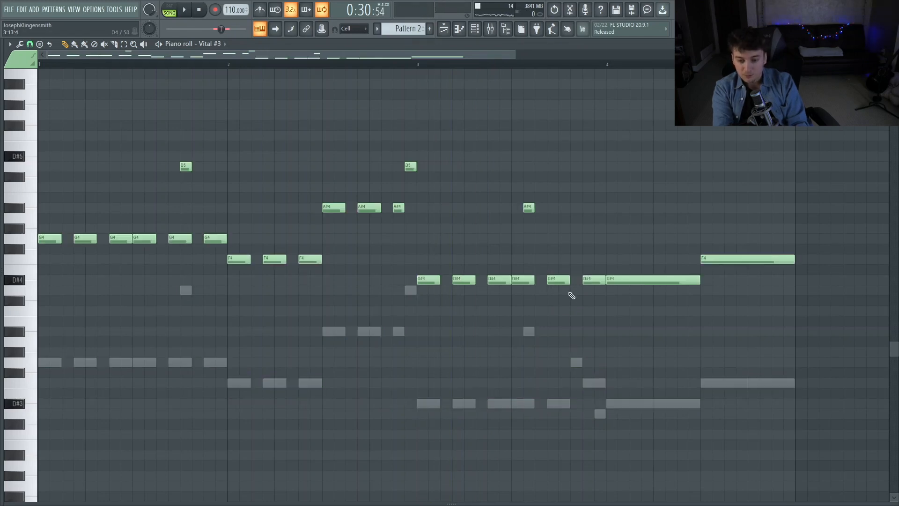
pyautogui.click(184, 10)
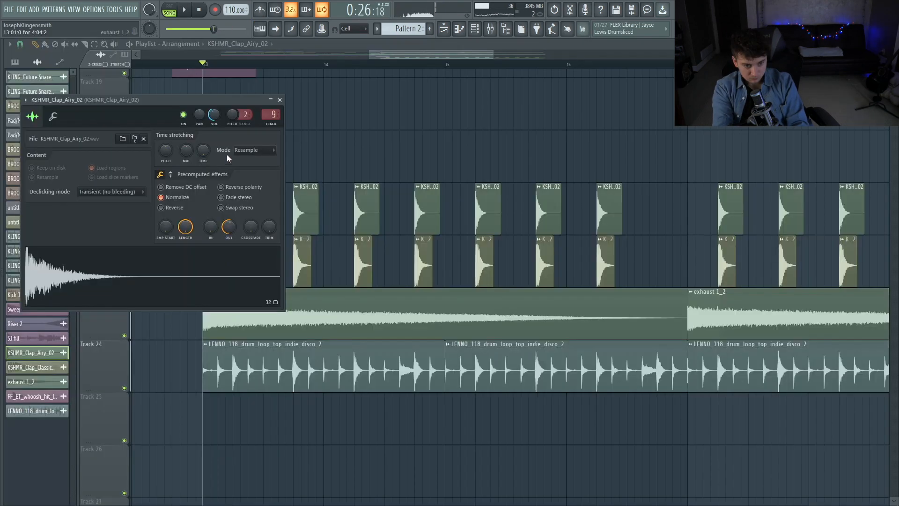
# Preview the clap section, then create a new Pattern 4 for the lead
pyautogui.click(184, 9)
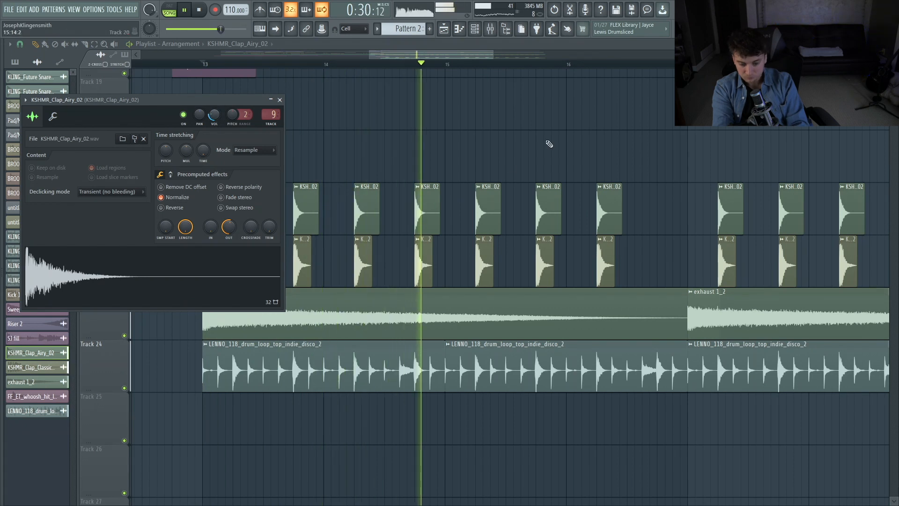
pyautogui.click(279, 100)
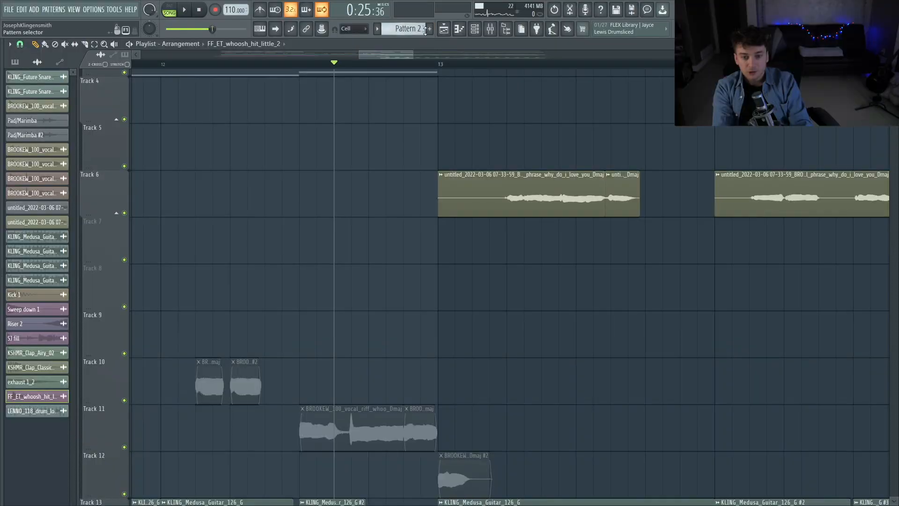
pyautogui.click(428, 28)
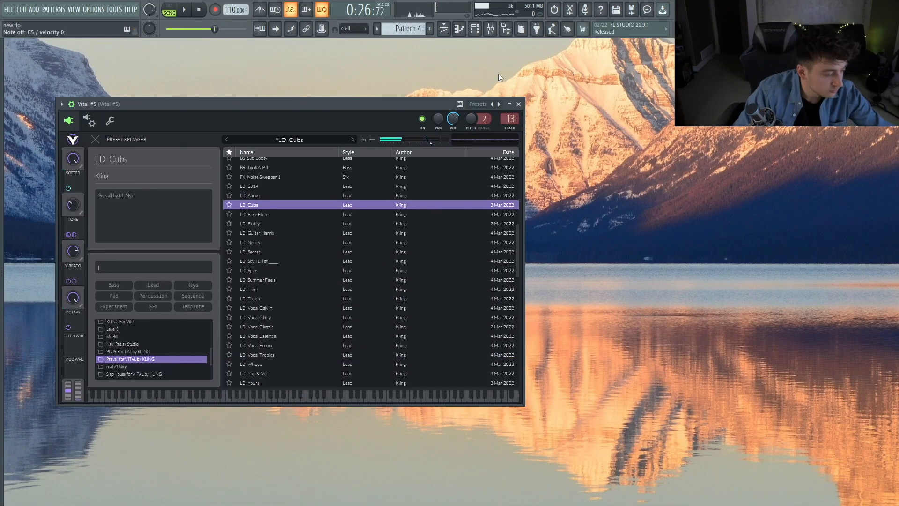
# Confirm the LD Cubs lead preset on Vital #5
pyautogui.click(475, 28)
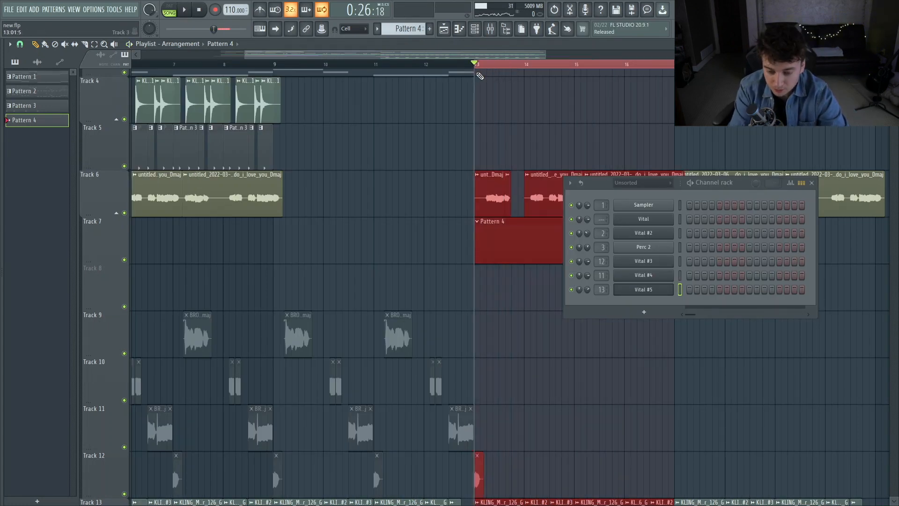
pyautogui.click(184, 10)
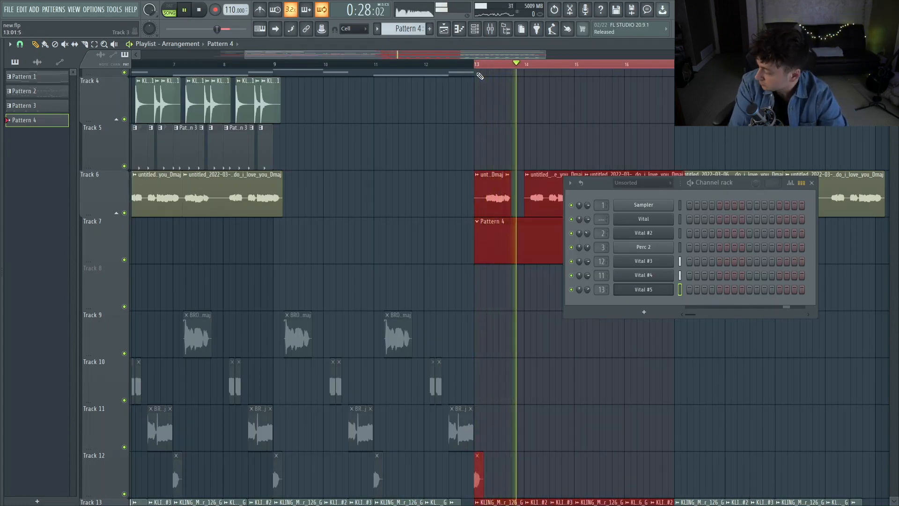
pyautogui.click(184, 9)
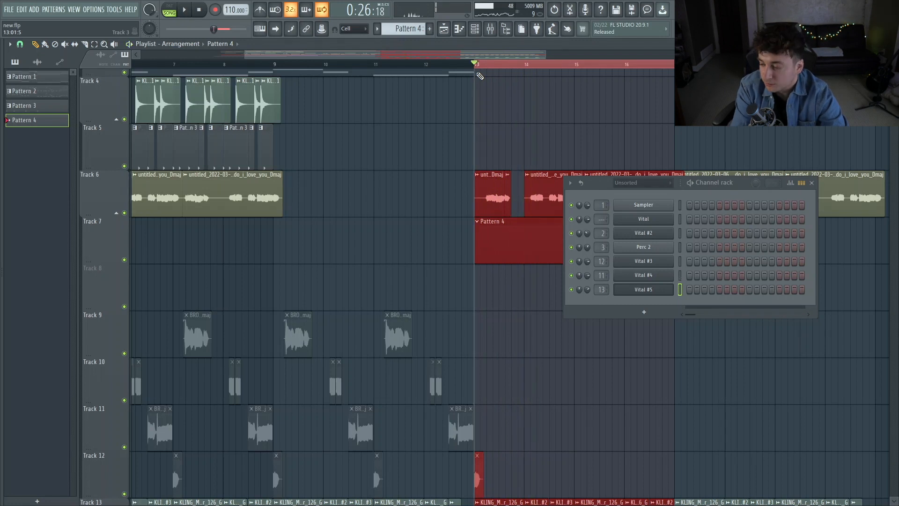
pyautogui.click(183, 10)
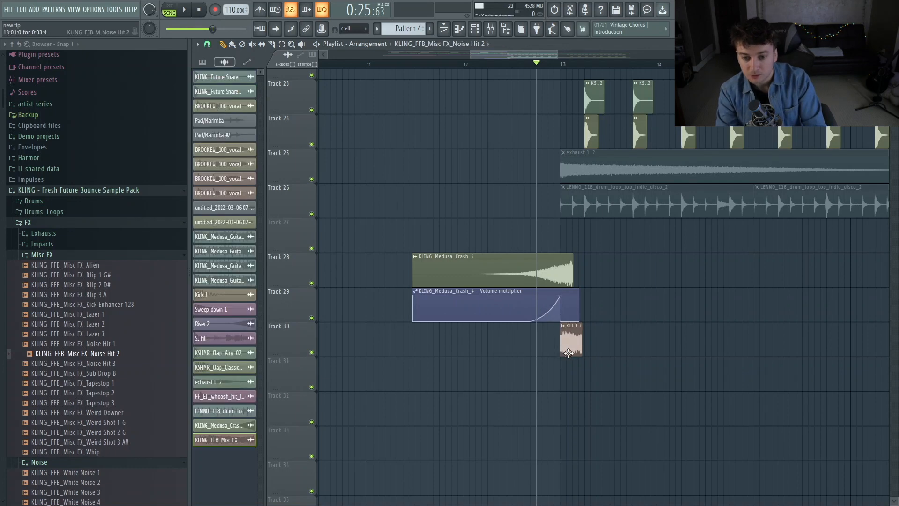
# Place the KLING_FFB_Misc FX_Noise Hit 1 sample on Track 30 near bar 13
pyautogui.doubleClick(572, 341)
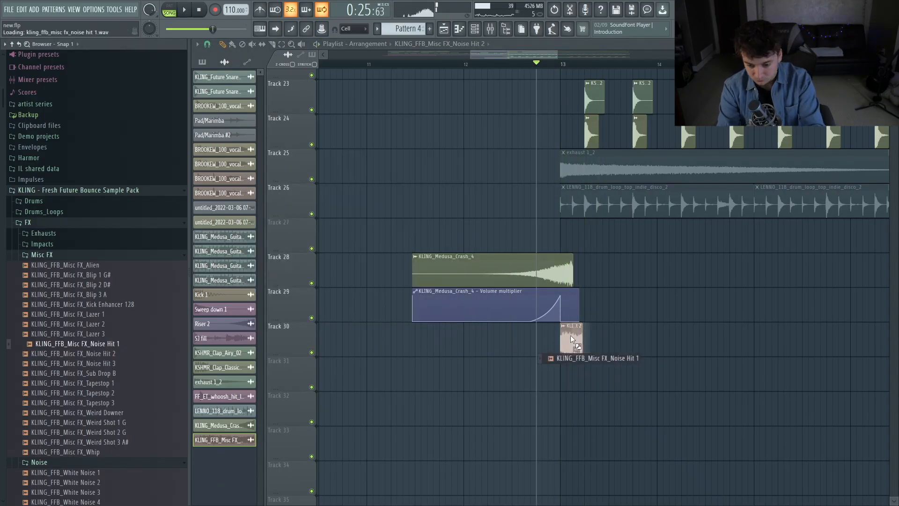
pyautogui.click(182, 10)
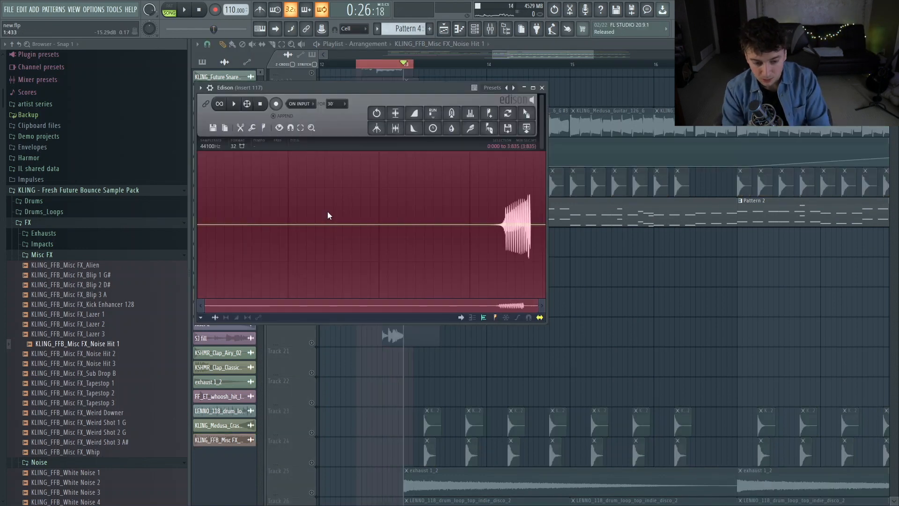
# Open the Noise Hit 1 clip in the Edison editor
pyautogui.click(540, 87)
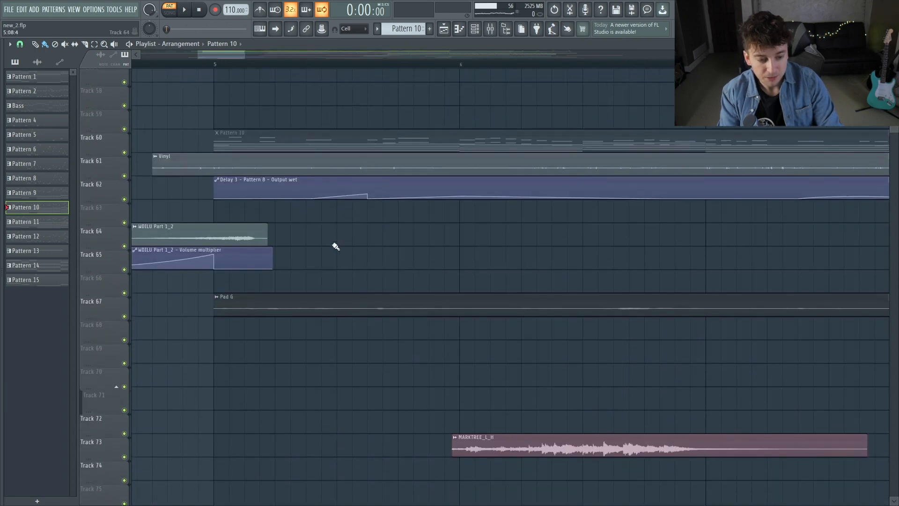
# Play the new_2 arrangement and scroll through its Playlist tracks
pyautogui.click(184, 10)
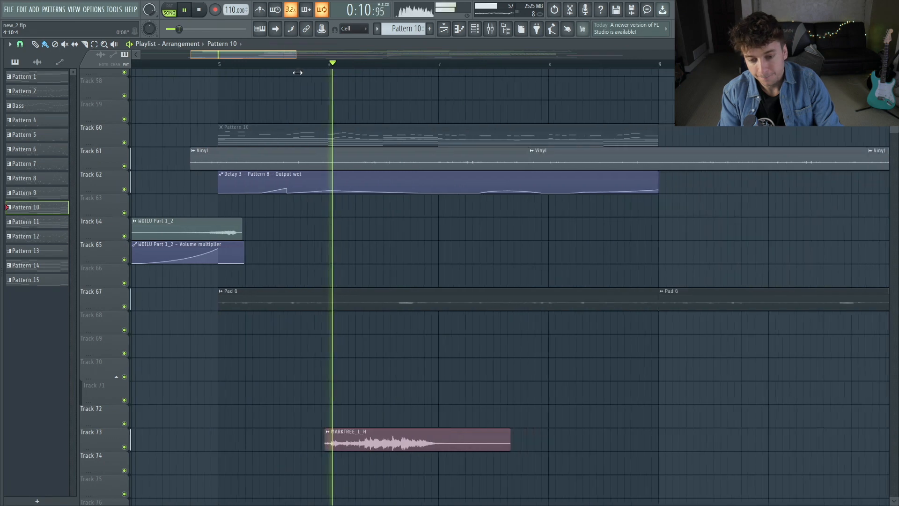
pyautogui.scroll(-3)
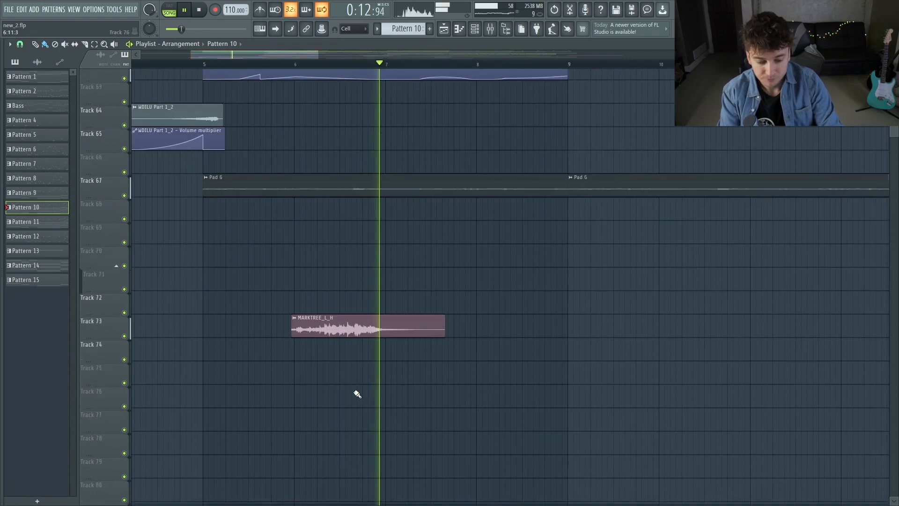
pyautogui.scroll(-3)
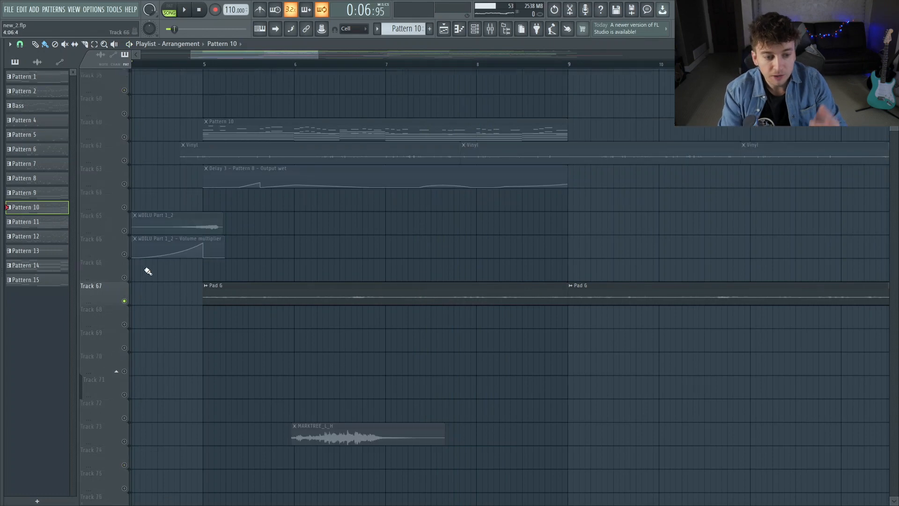
pyautogui.scroll(3)
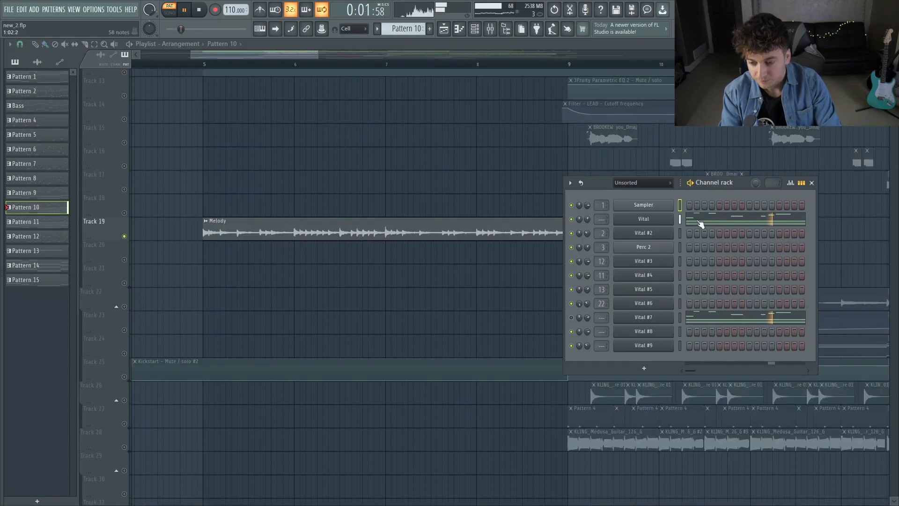
# Open the Vital #7 synth to review its PL Magical preset
pyautogui.click(198, 10)
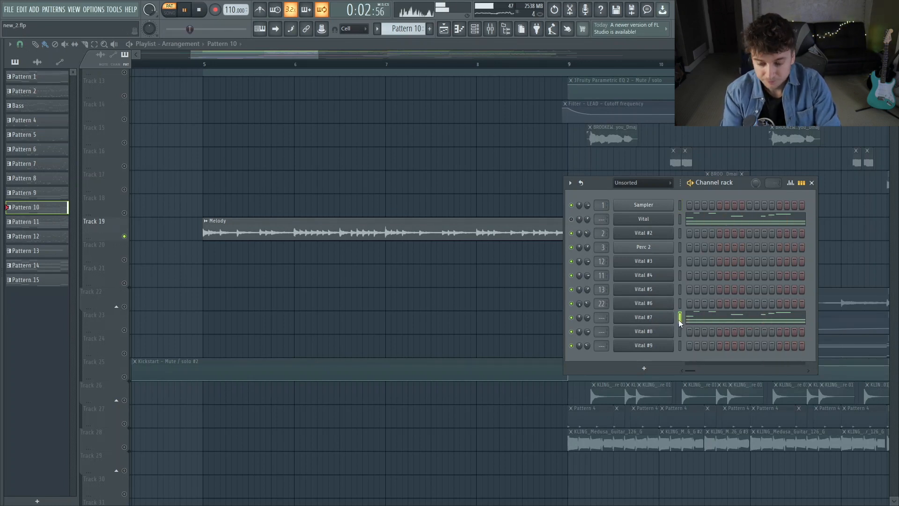
pyautogui.click(643, 317)
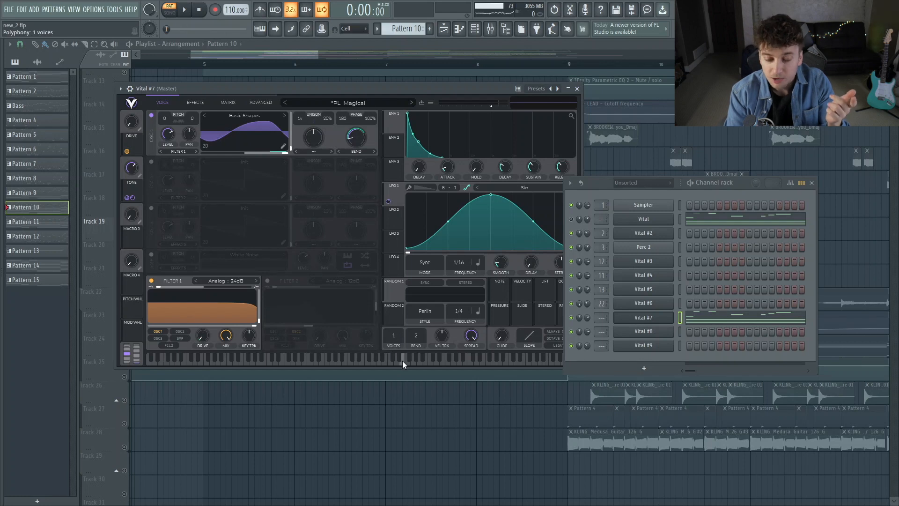
pyautogui.moveTo(397, 337)
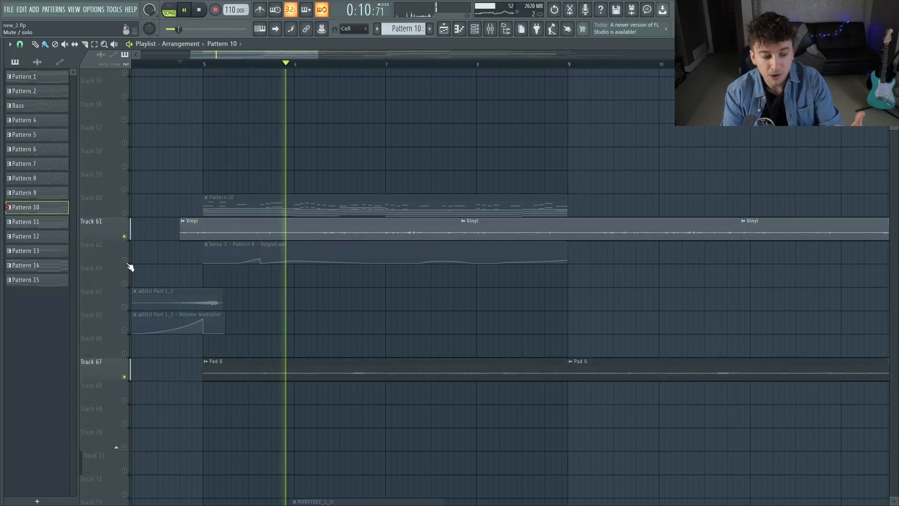
# Solo tracks one by one, ending on the Track 2 'why do i love you' vocal
pyautogui.click(199, 10)
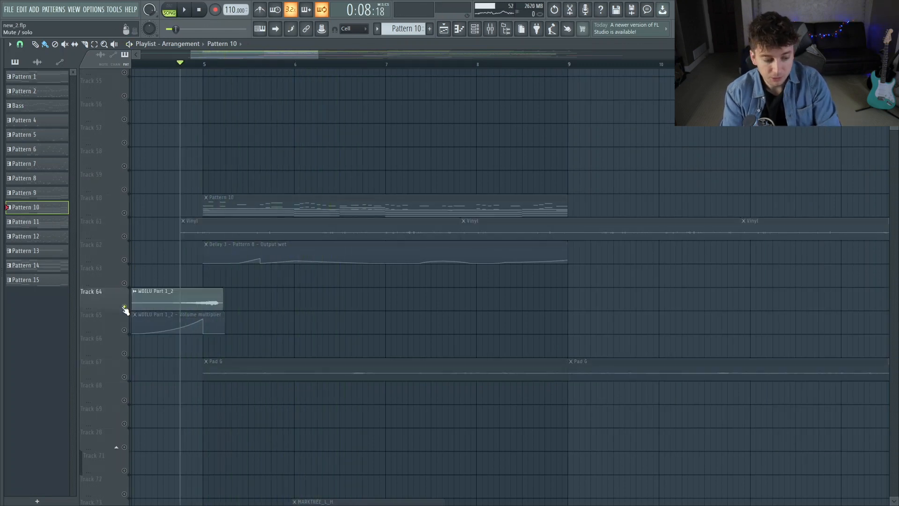
pyautogui.click(184, 10)
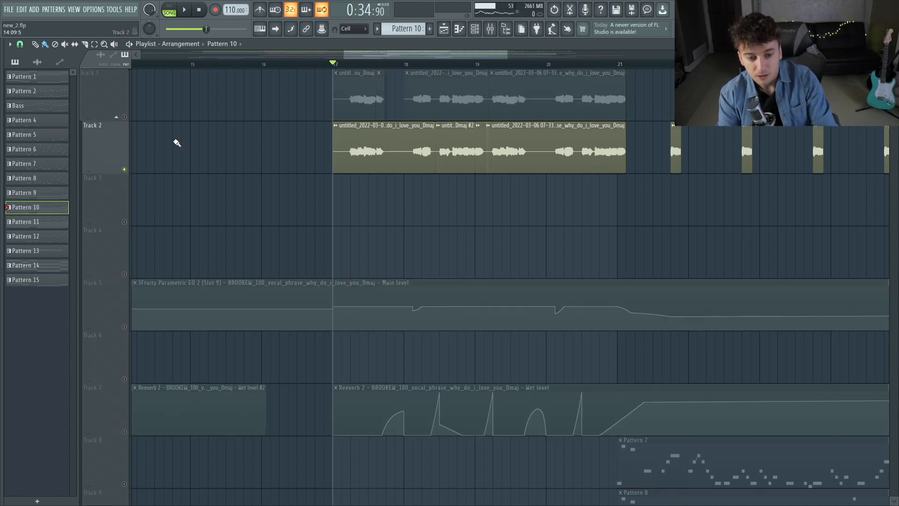
# Unmute Track 1 and confirm vocal clip #2 is pitched +700 cents
pyautogui.click(184, 10)
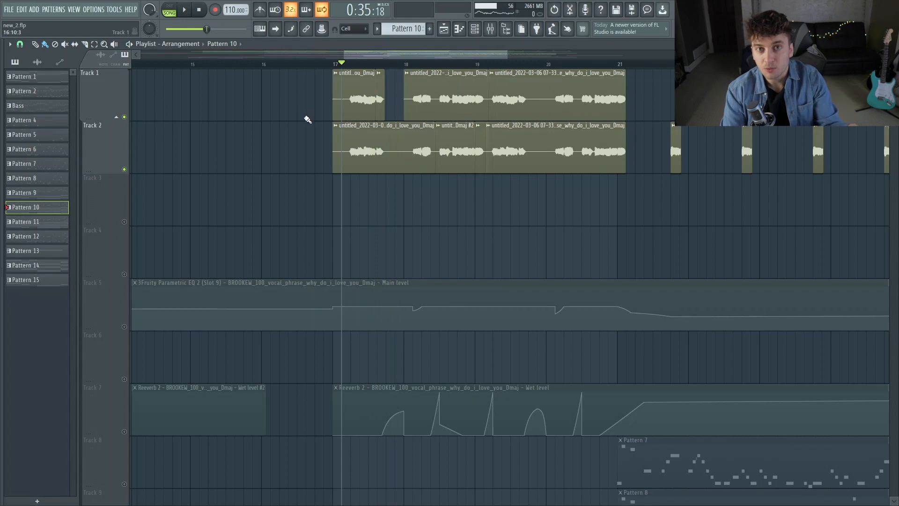
pyautogui.click(183, 10)
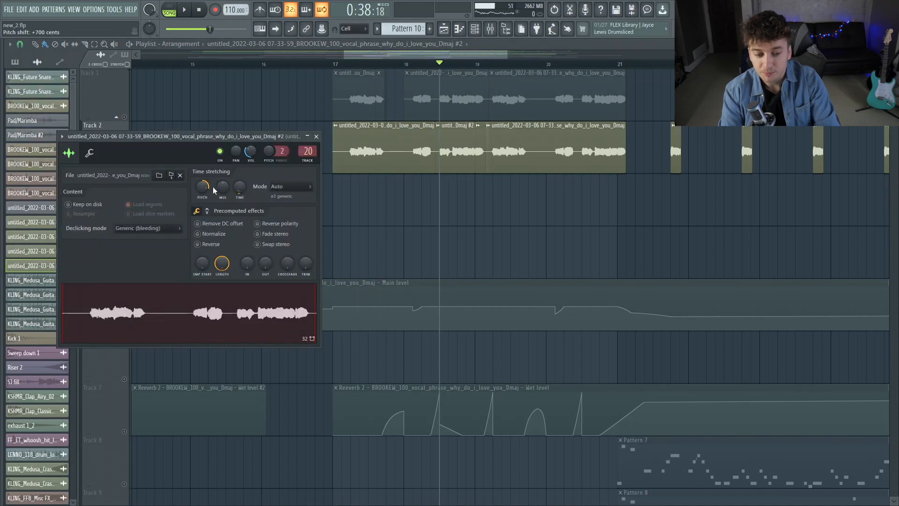
pyautogui.click(315, 136)
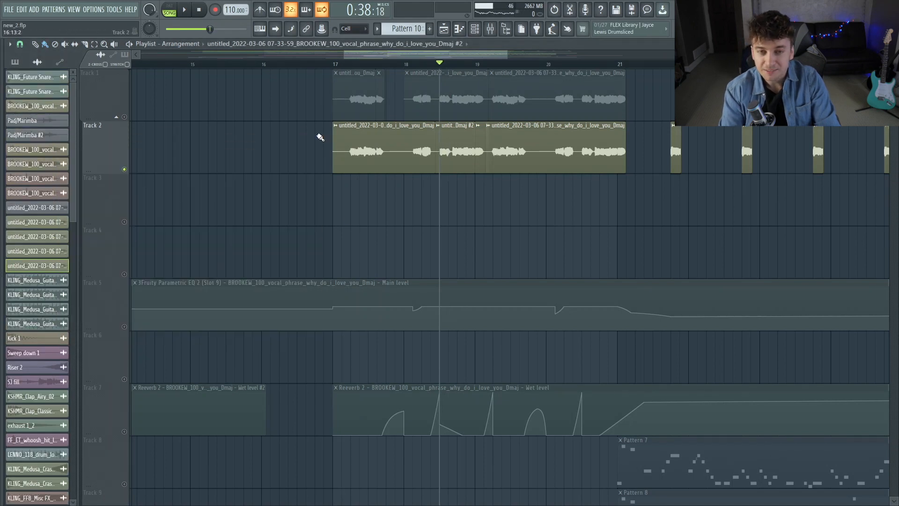
# Scroll down to the guitar loop, drum and automation tracks
pyautogui.click(184, 10)
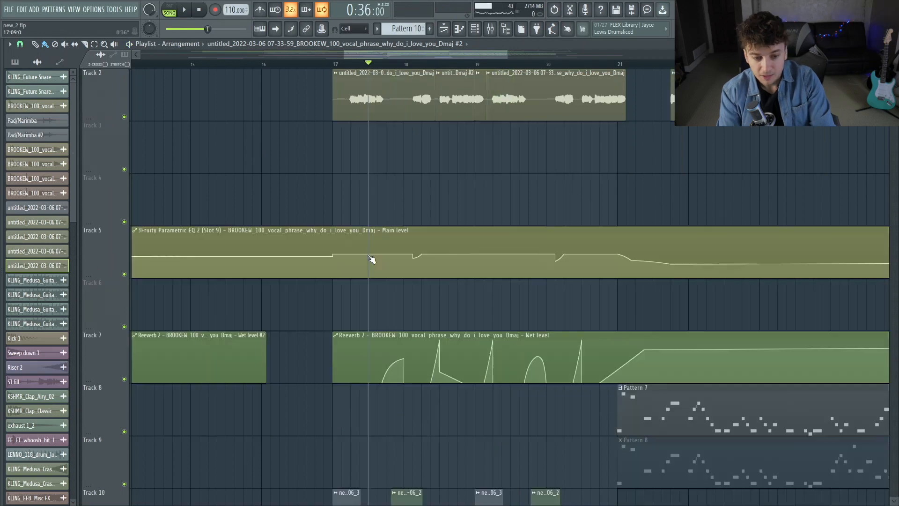
pyautogui.scroll(-3)
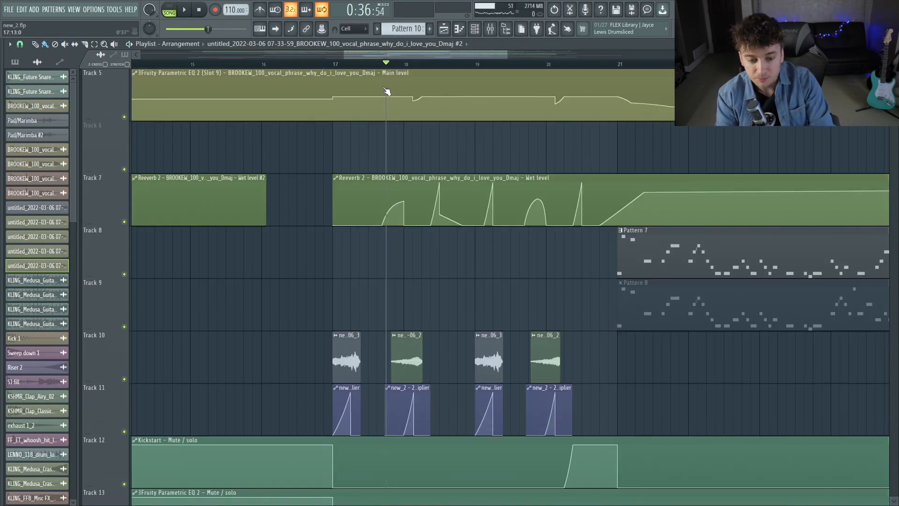
pyautogui.click(184, 10)
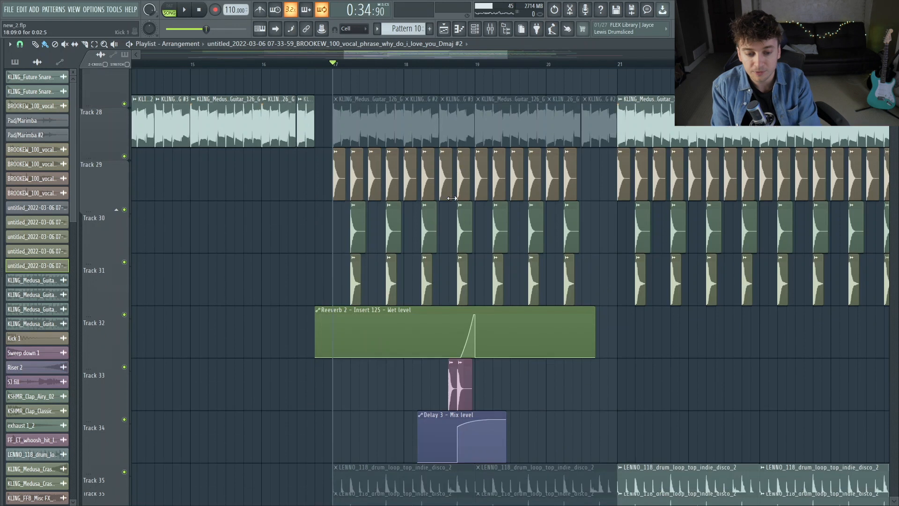
# Open the Bass pattern's Vital #3 D#4, A#4 and F4 notes in the piano roll
pyautogui.scroll(3)
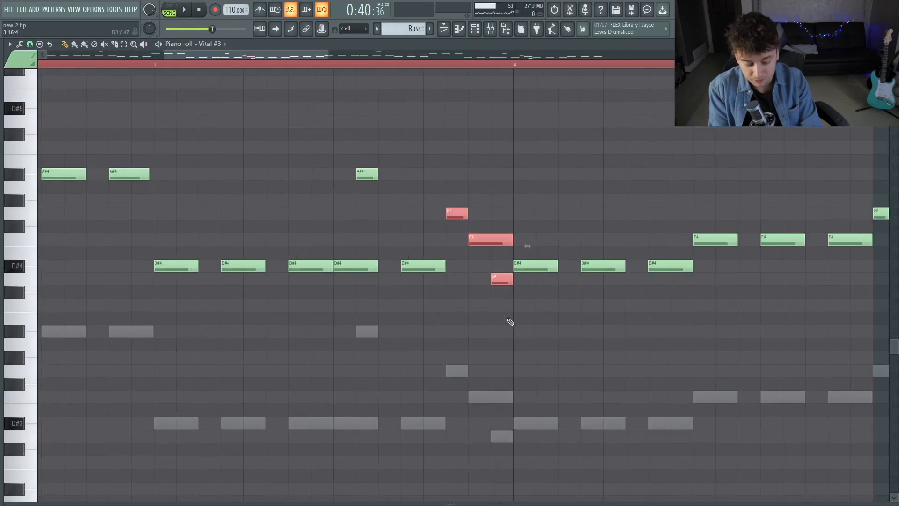
# Quantize the Vital #3 bass notes with a groove template, adjusting start time and duration
pyautogui.click(184, 9)
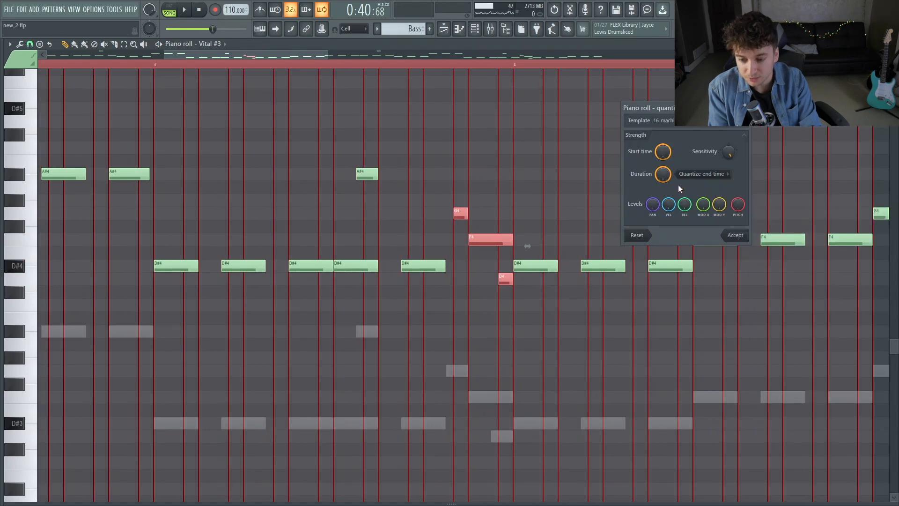
pyautogui.click(184, 10)
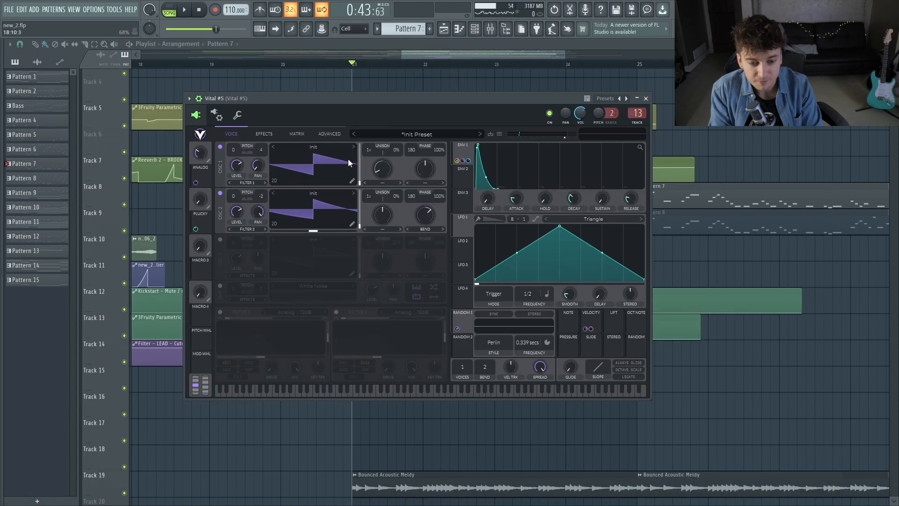
pyautogui.moveTo(373, 143)
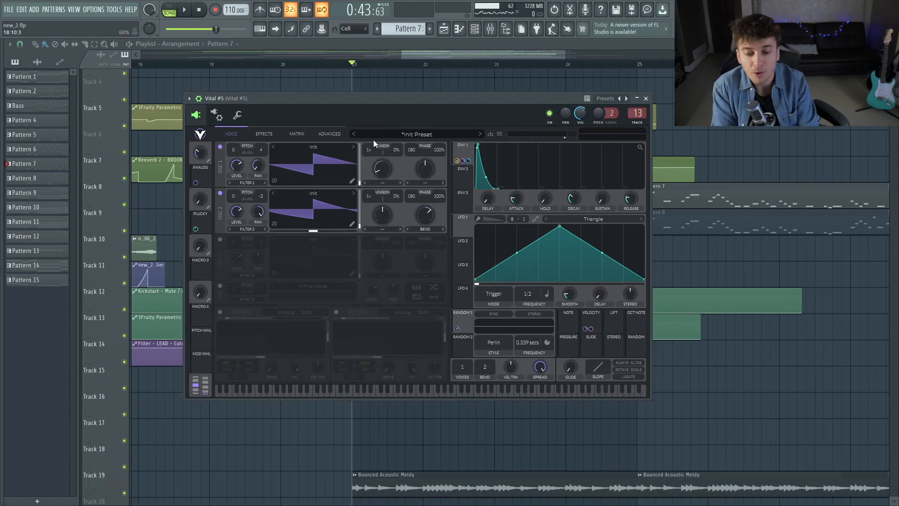
# Review the Vital #5 lead synth's oscillators and init preset, then close it
pyautogui.click(644, 97)
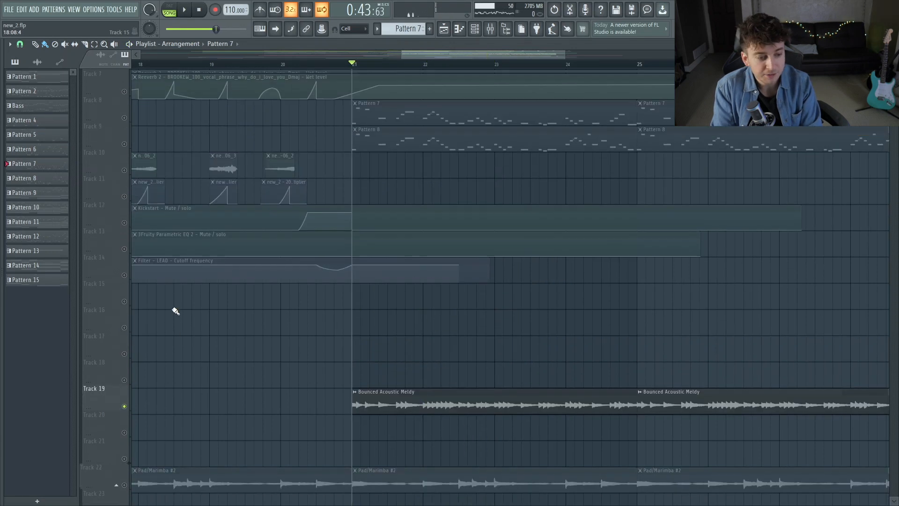
# Zoom out the playlist and play the whole song from the start
pyautogui.click(183, 10)
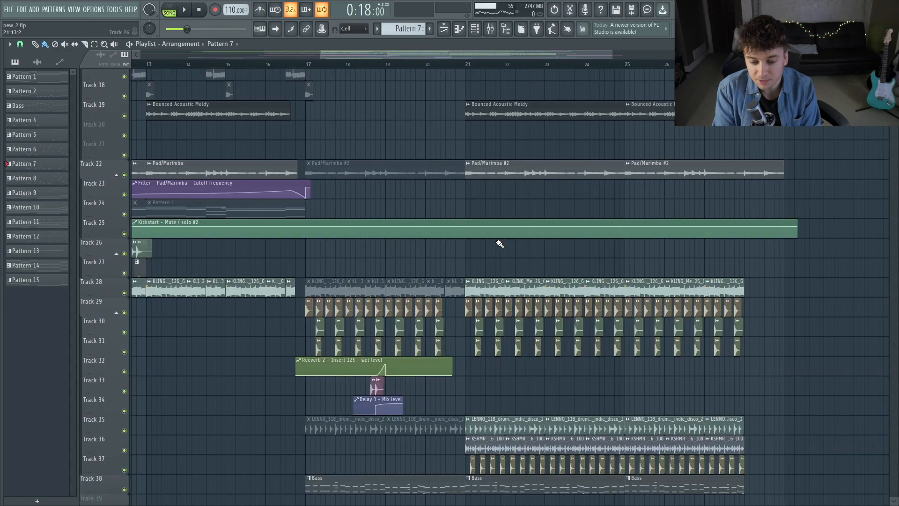
pyautogui.click(184, 10)
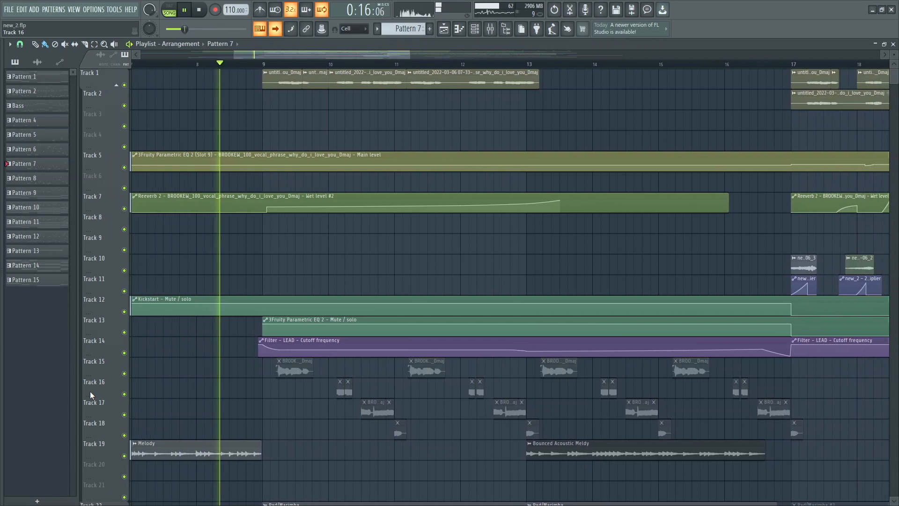
pyautogui.hscroll(3)
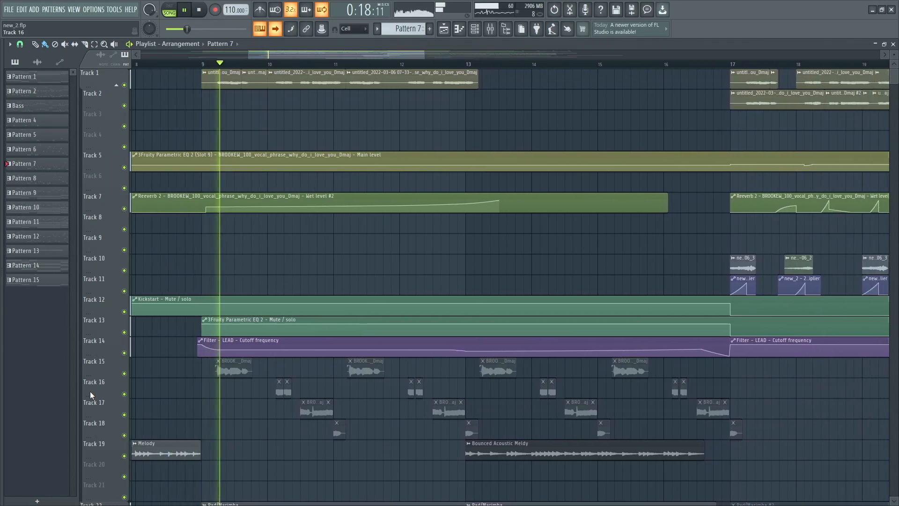